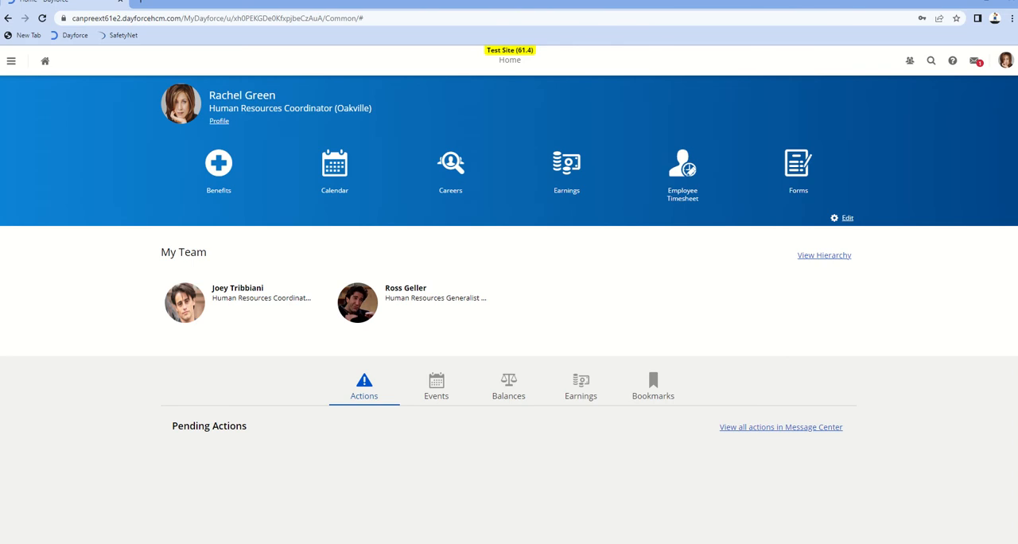
pyautogui.moveTo(881, 76)
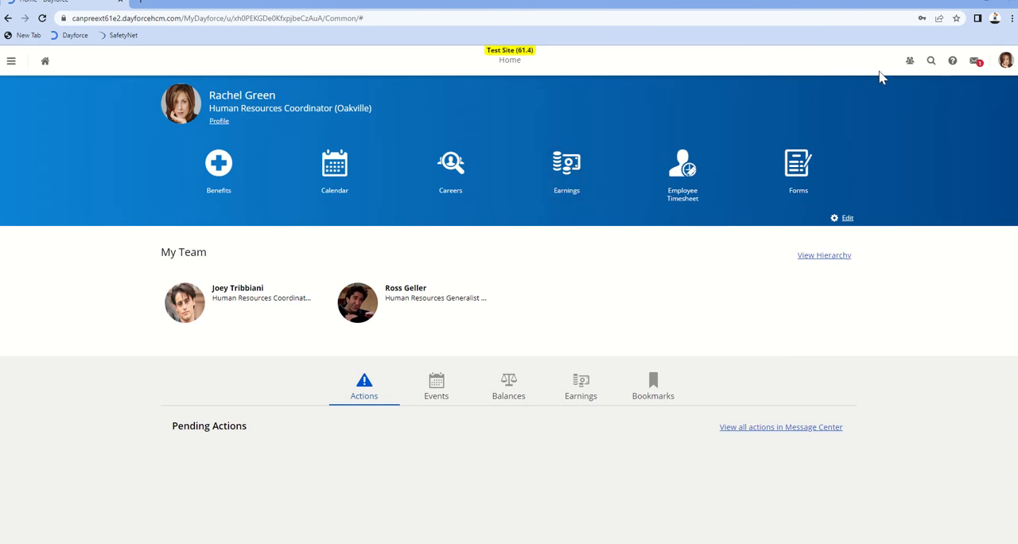
pyautogui.click(1005, 61)
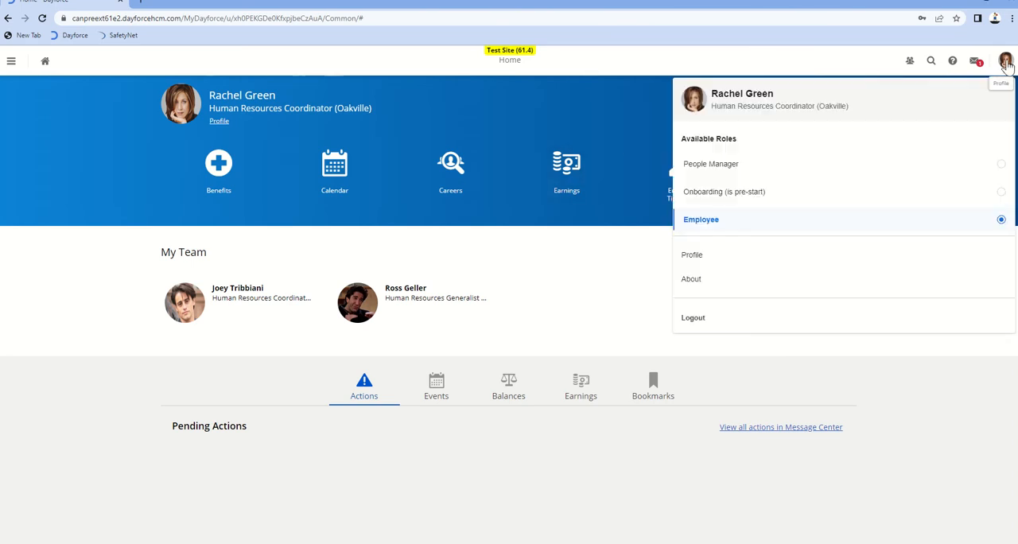
pyautogui.moveTo(649, 92)
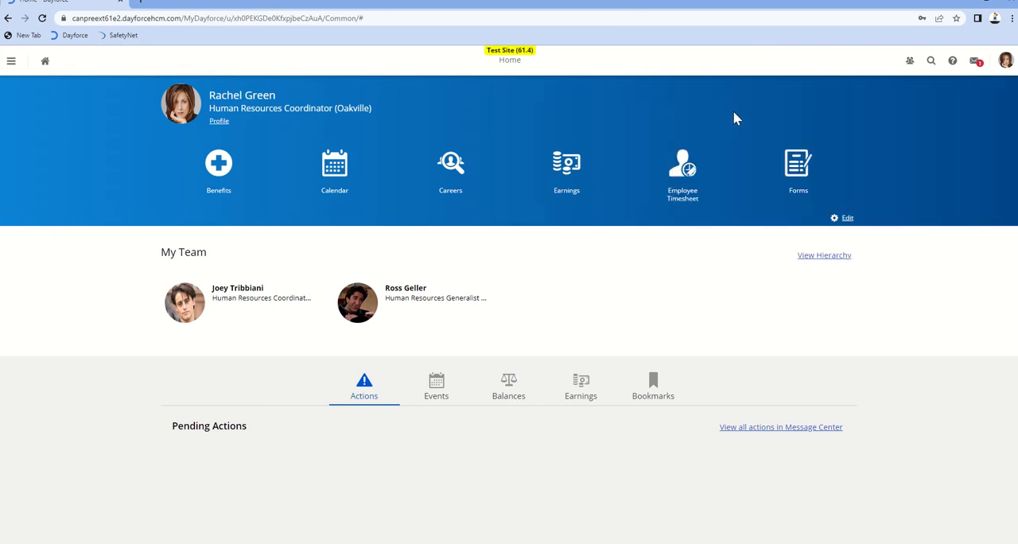
pyautogui.moveTo(909, 61)
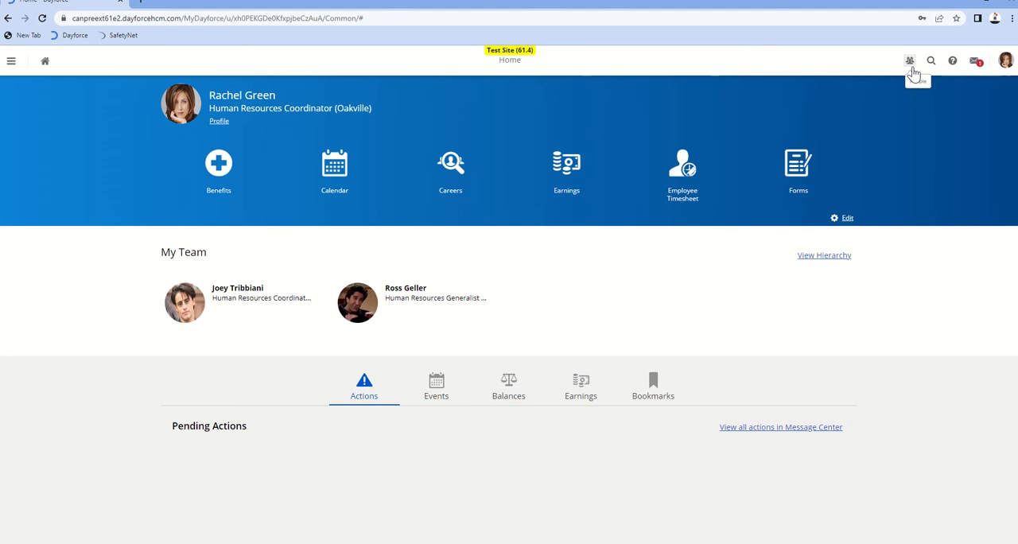
pyautogui.click(910, 60)
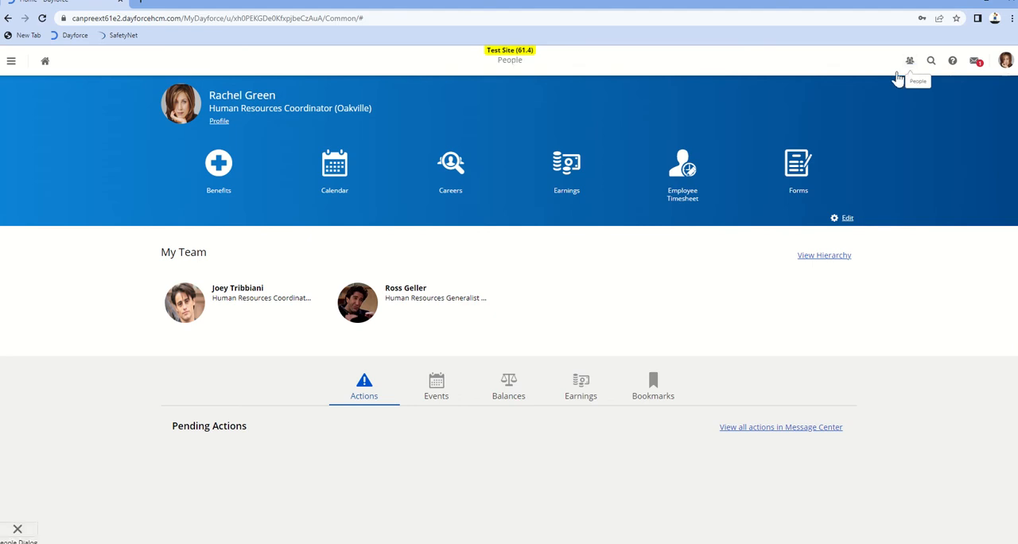
pyautogui.click(823, 254)
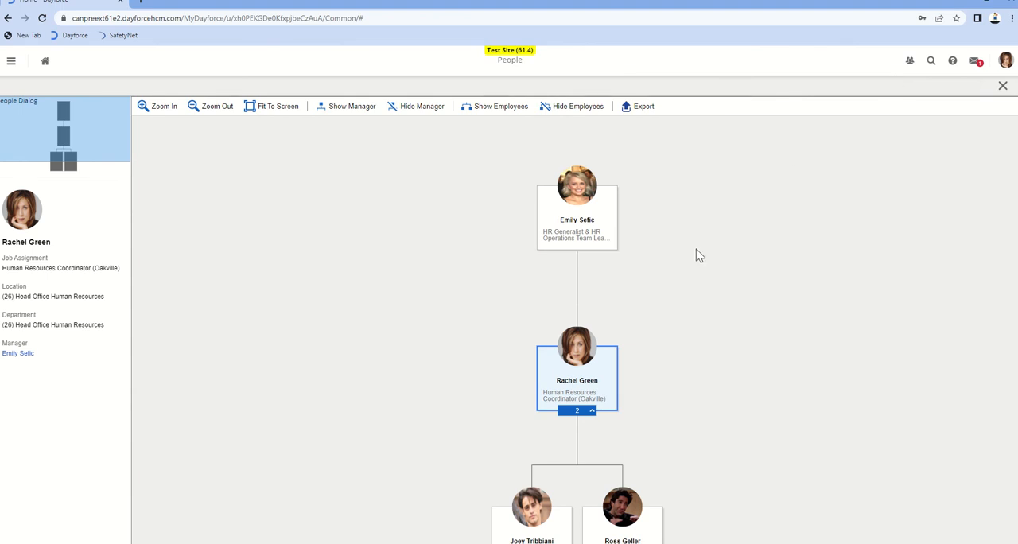
pyautogui.moveTo(681, 298)
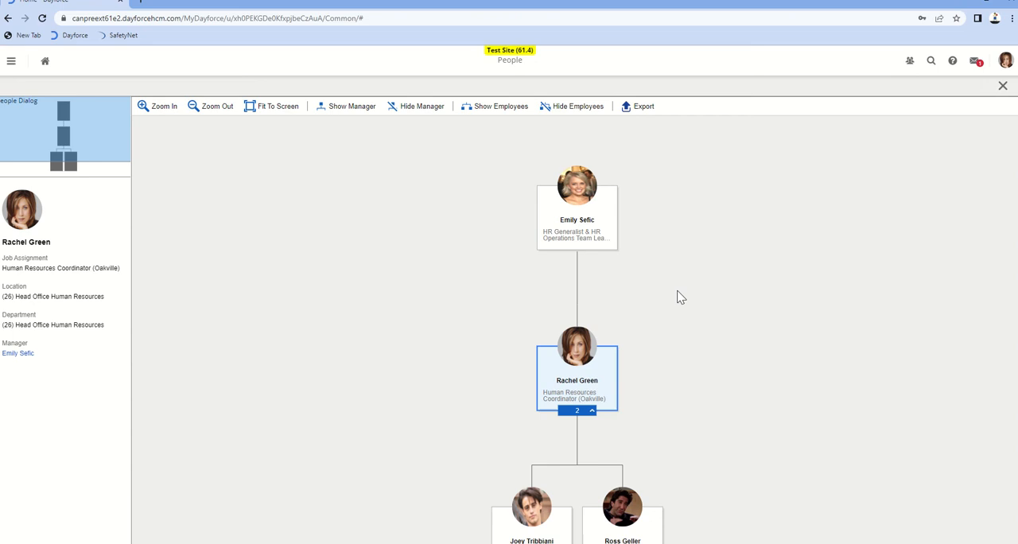
pyautogui.moveTo(115, 210)
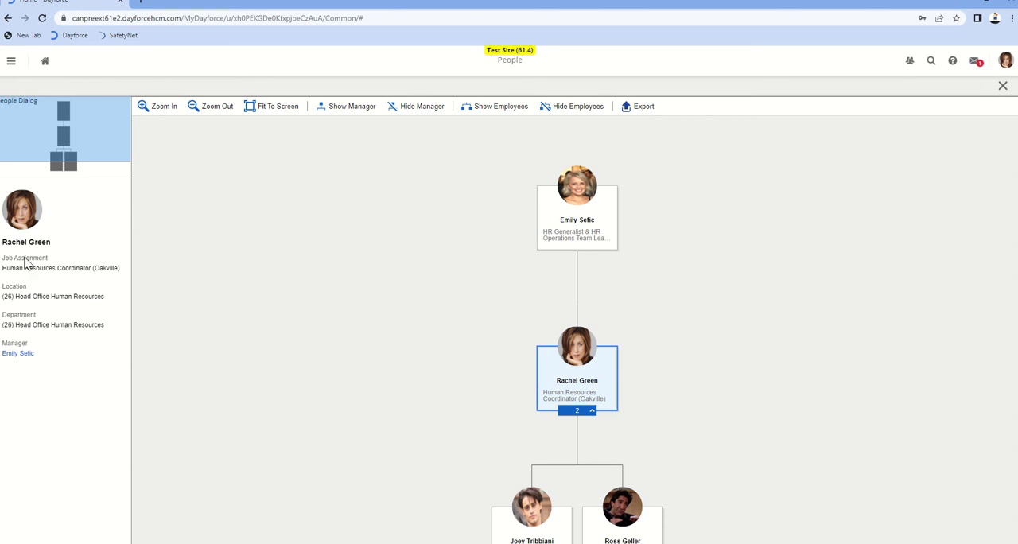
pyautogui.moveTo(570, 376)
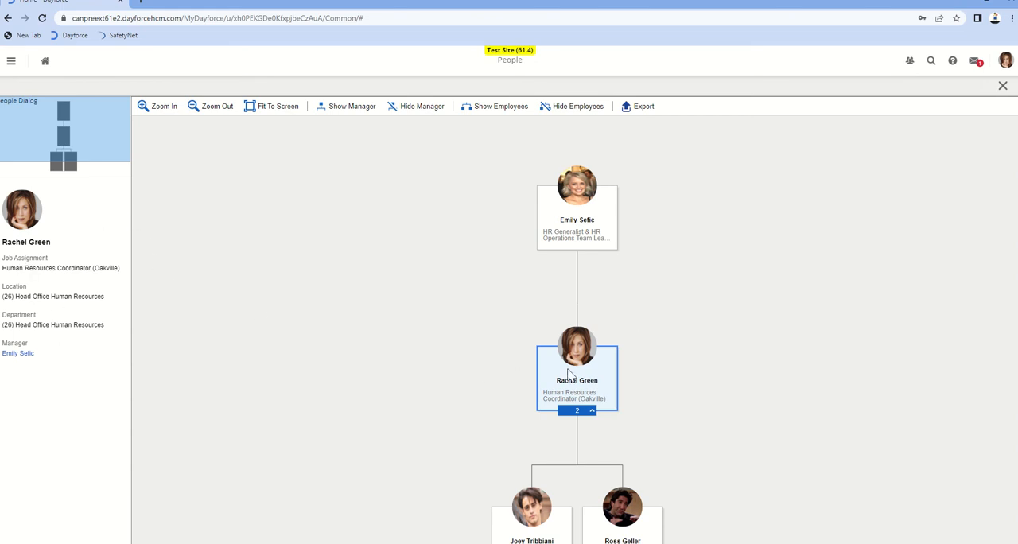
pyautogui.moveTo(544, 355)
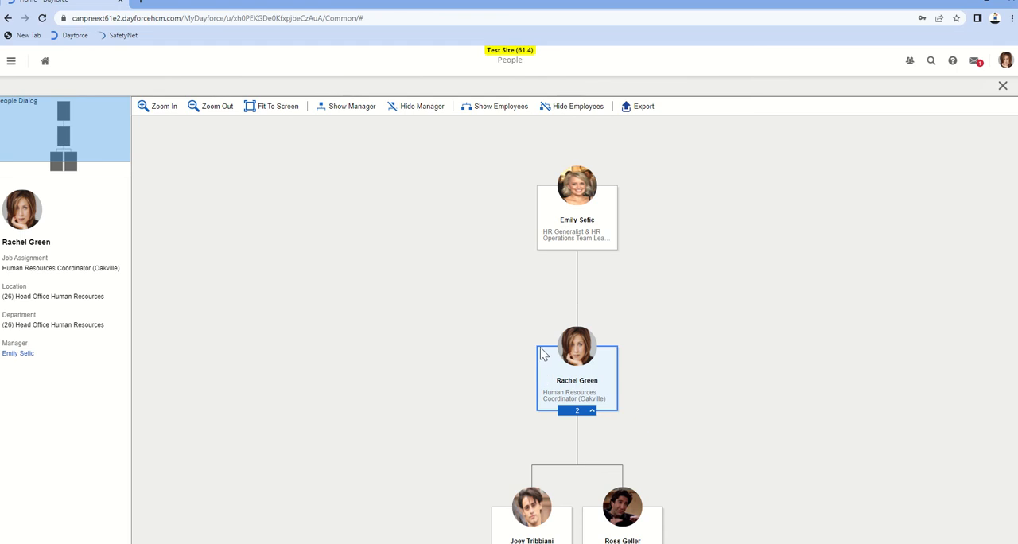
pyautogui.moveTo(624, 372)
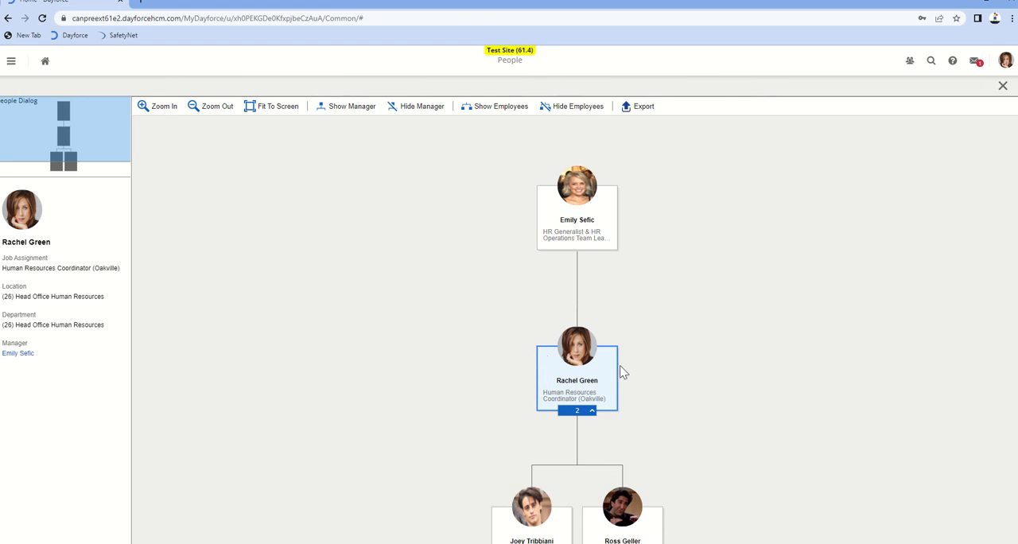
pyautogui.moveTo(594, 251)
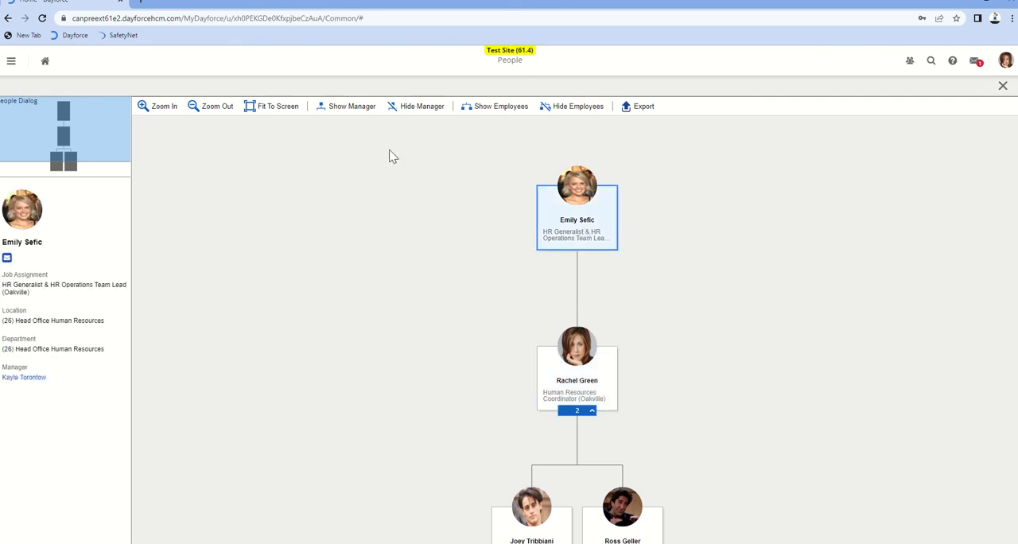
pyautogui.click(575, 410)
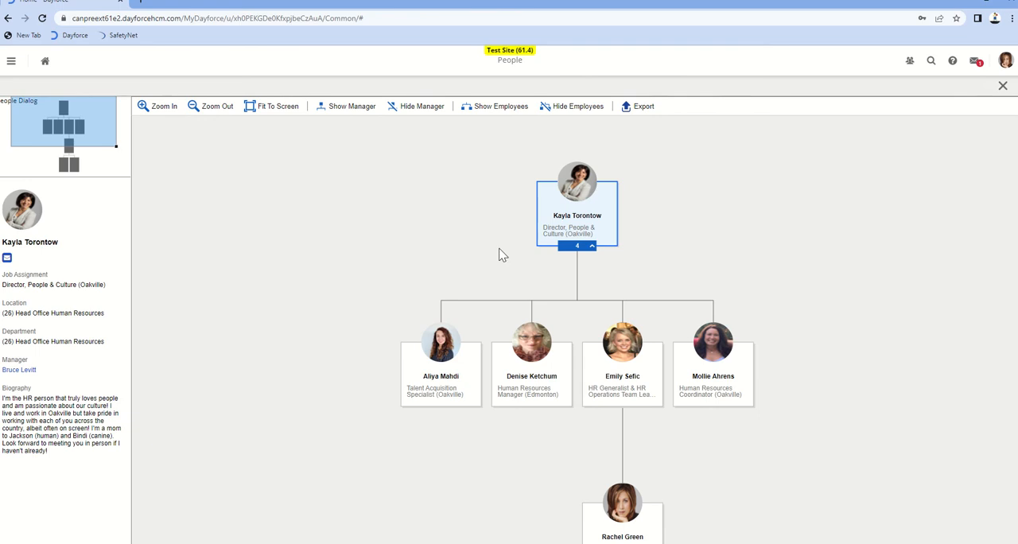
pyautogui.moveTo(563, 406)
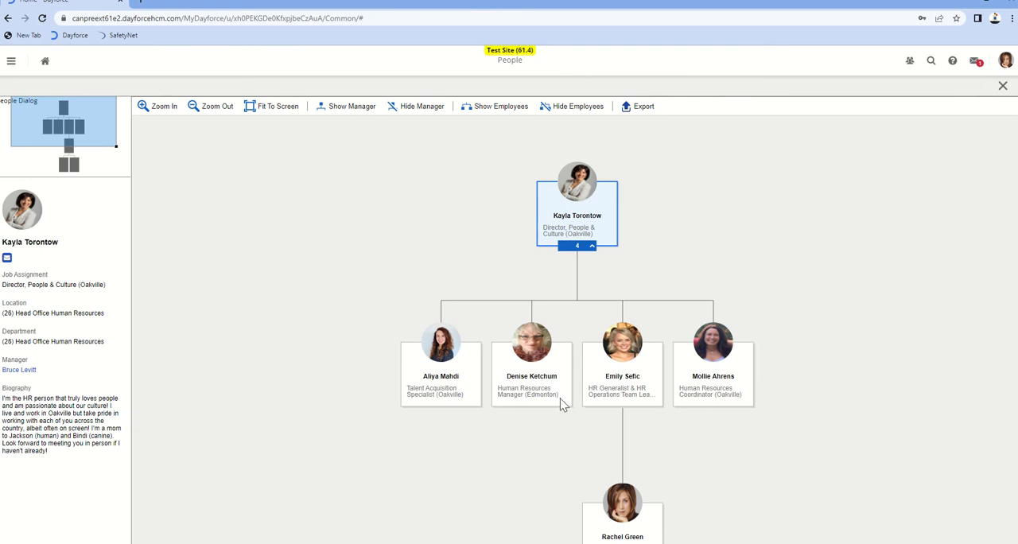
pyautogui.moveTo(559, 375)
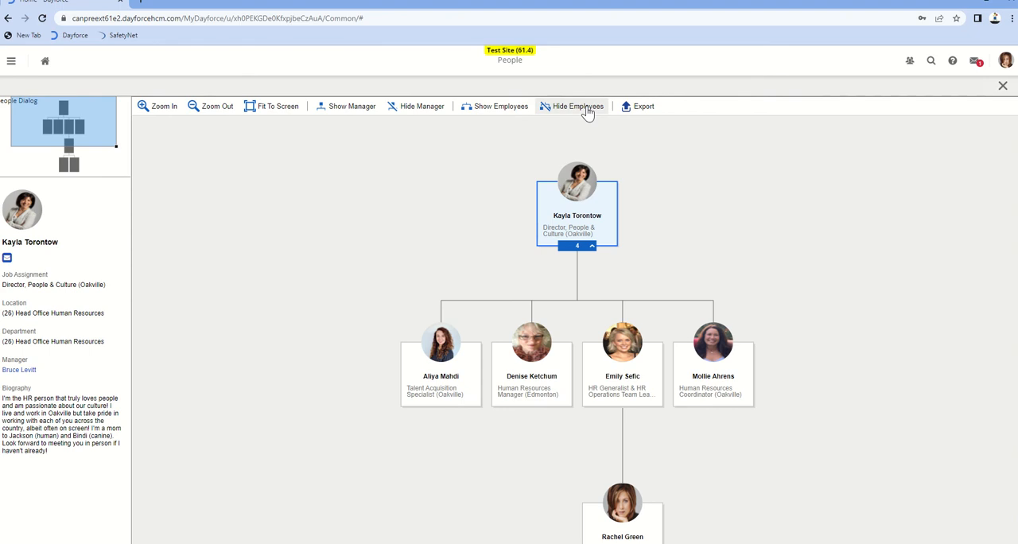
pyautogui.click(576, 105)
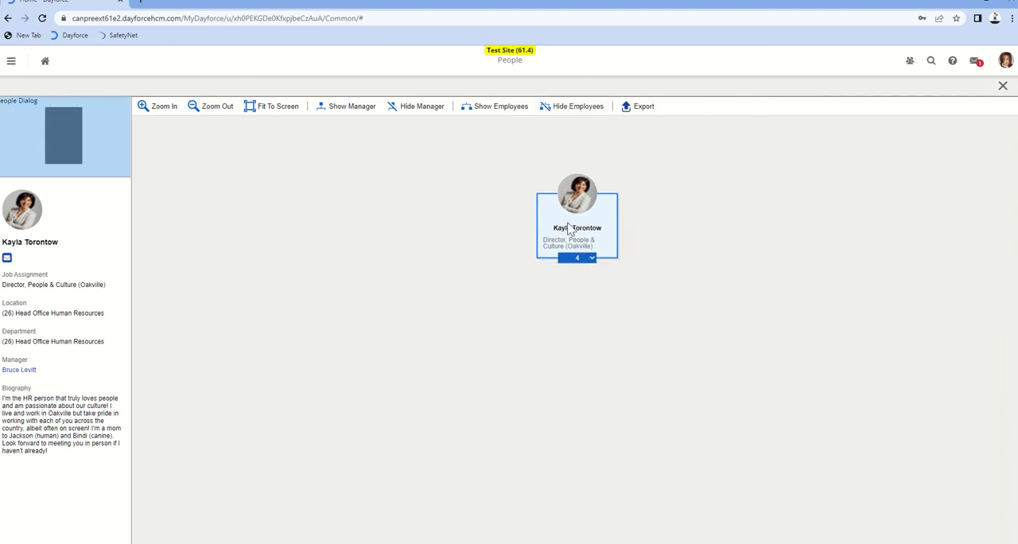
pyautogui.moveTo(454, 116)
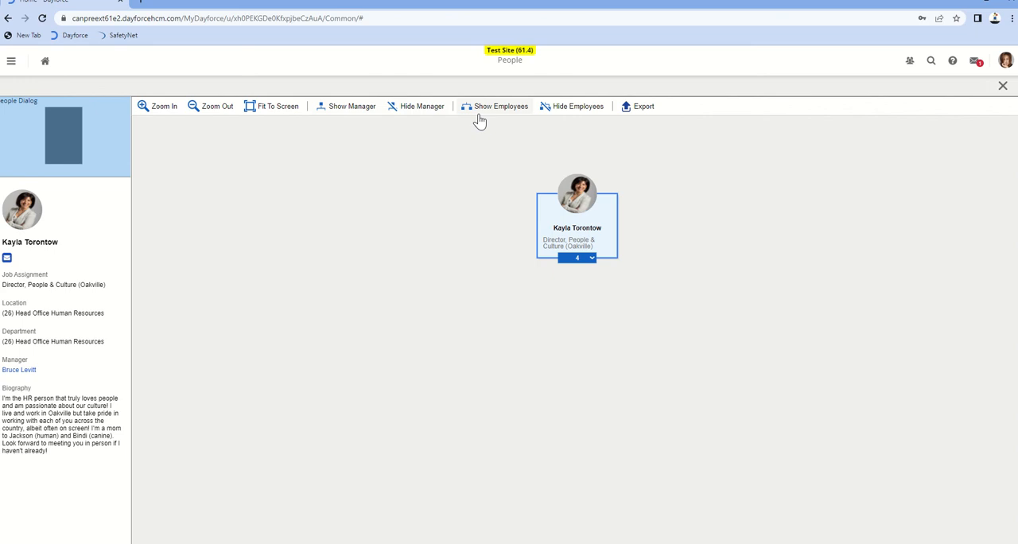
pyautogui.click(499, 105)
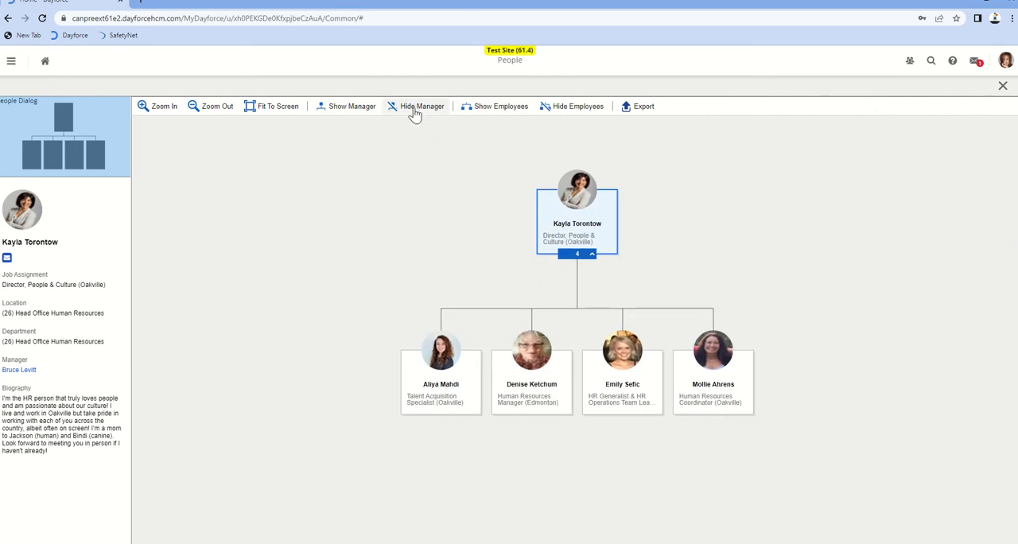
pyautogui.click(622, 349)
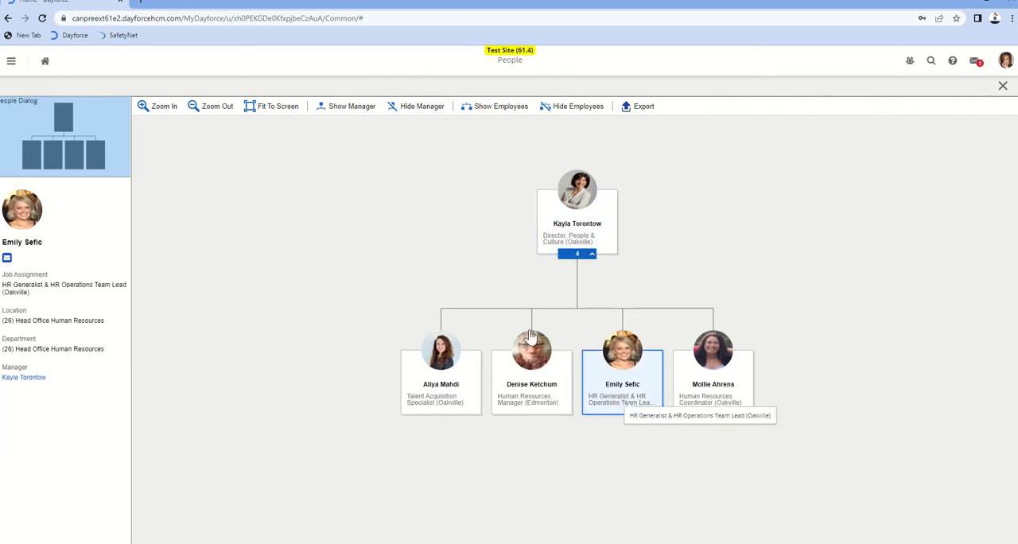
pyautogui.click(622, 349)
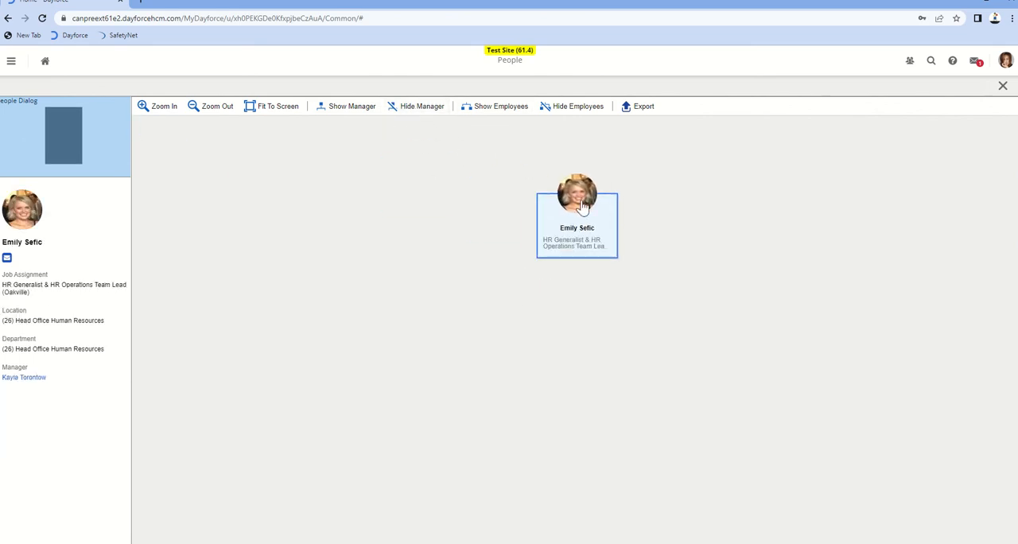
pyautogui.moveTo(652, 199)
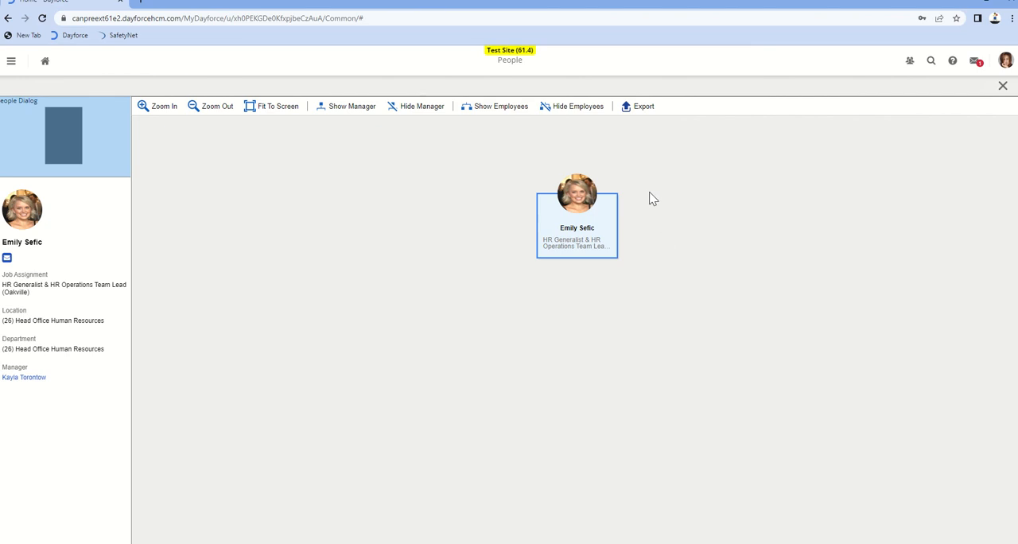
pyautogui.moveTo(655, 204)
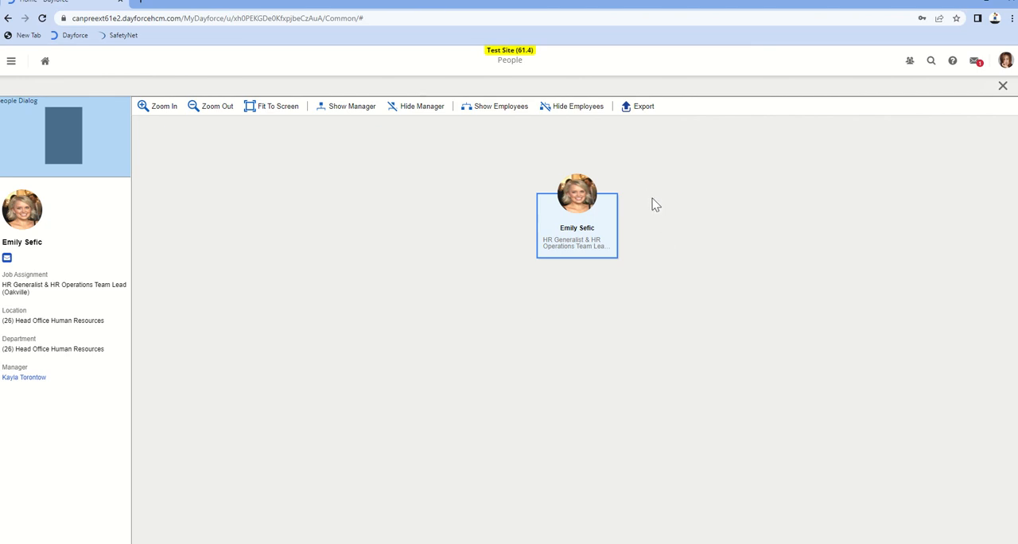
pyautogui.moveTo(369, 159)
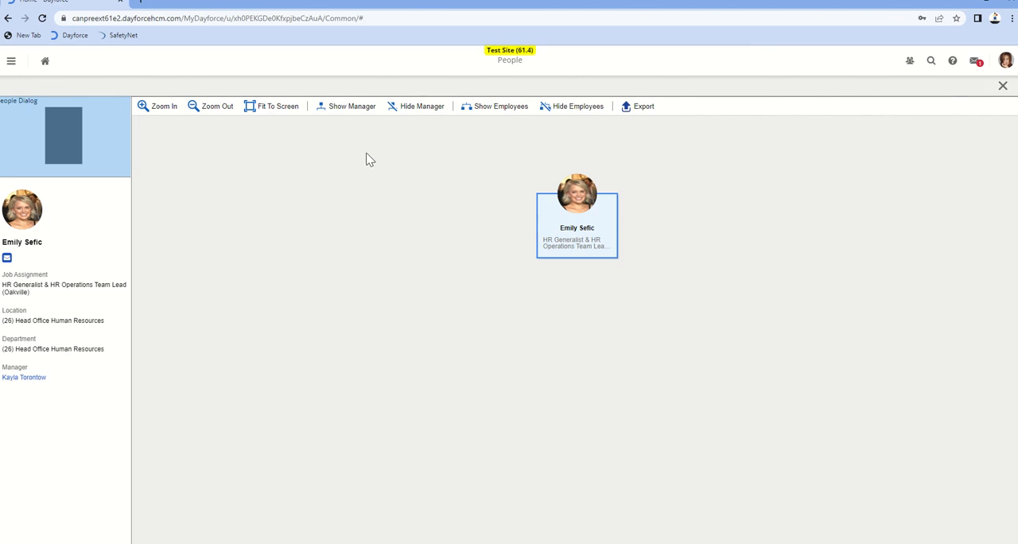
pyautogui.moveTo(217, 105)
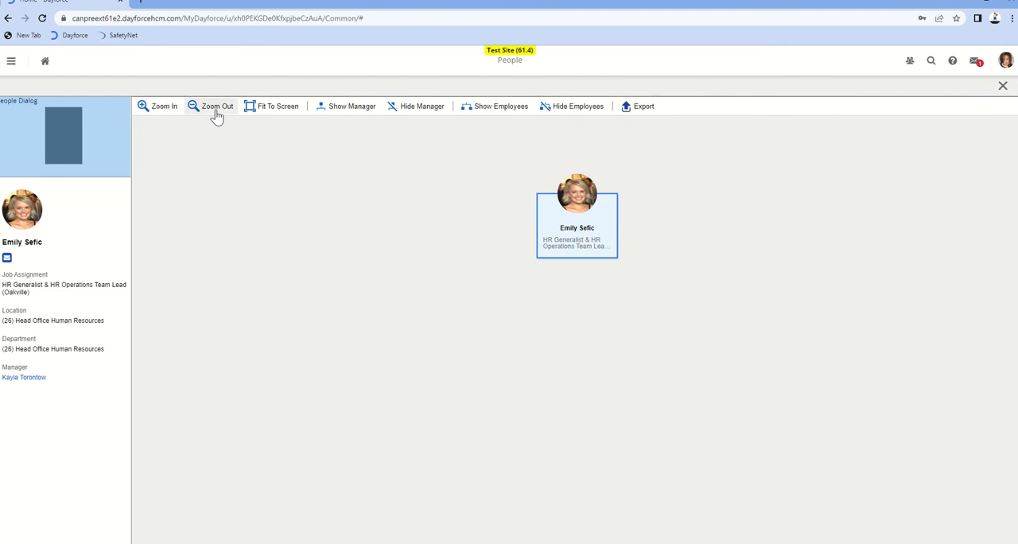
pyautogui.moveTo(548, 121)
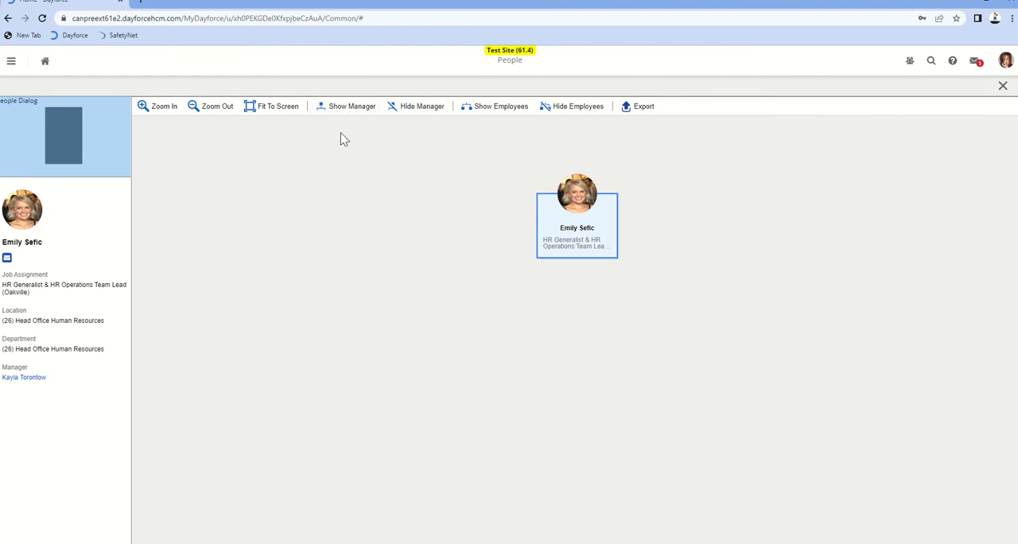
pyautogui.moveTo(646, 309)
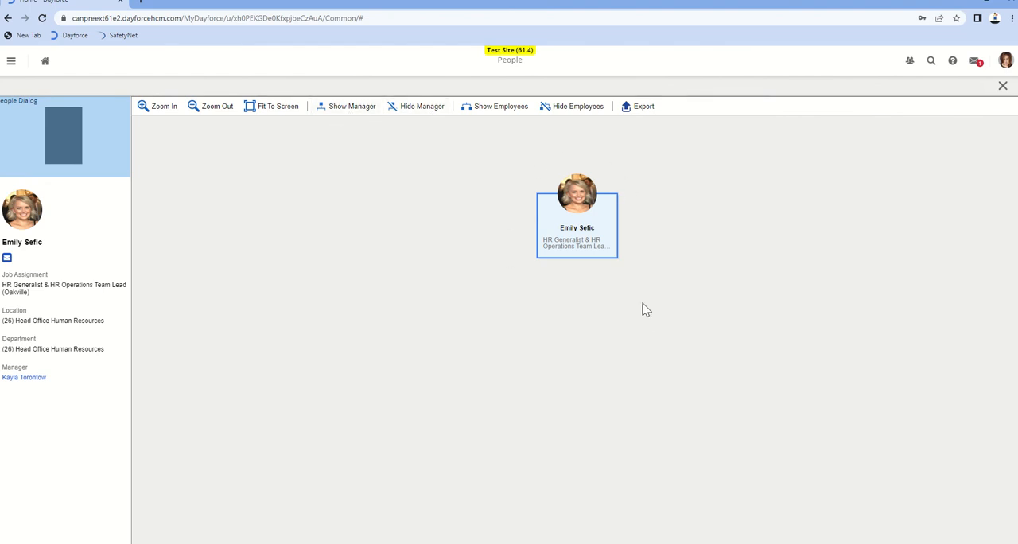
pyautogui.moveTo(32, 114)
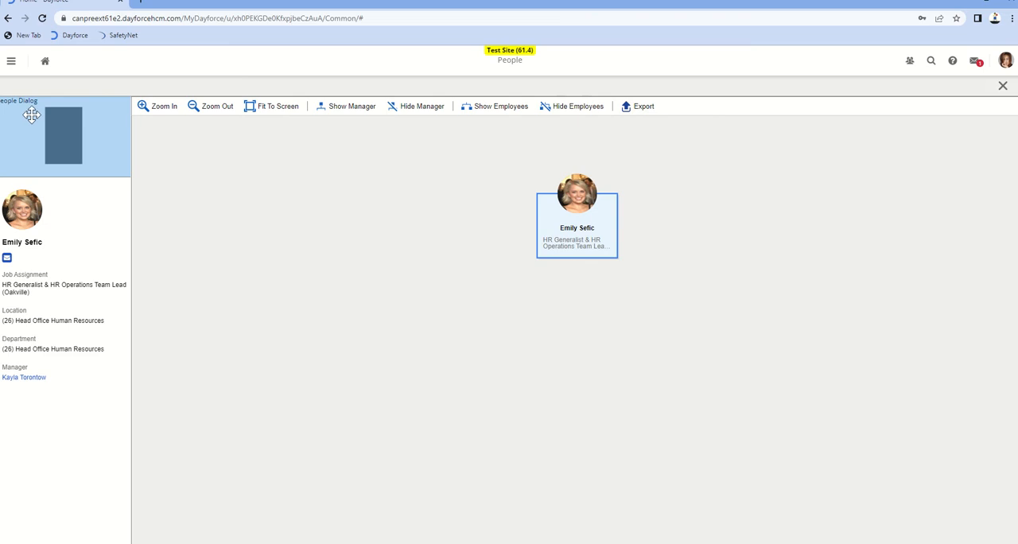
pyautogui.moveTo(52, 161)
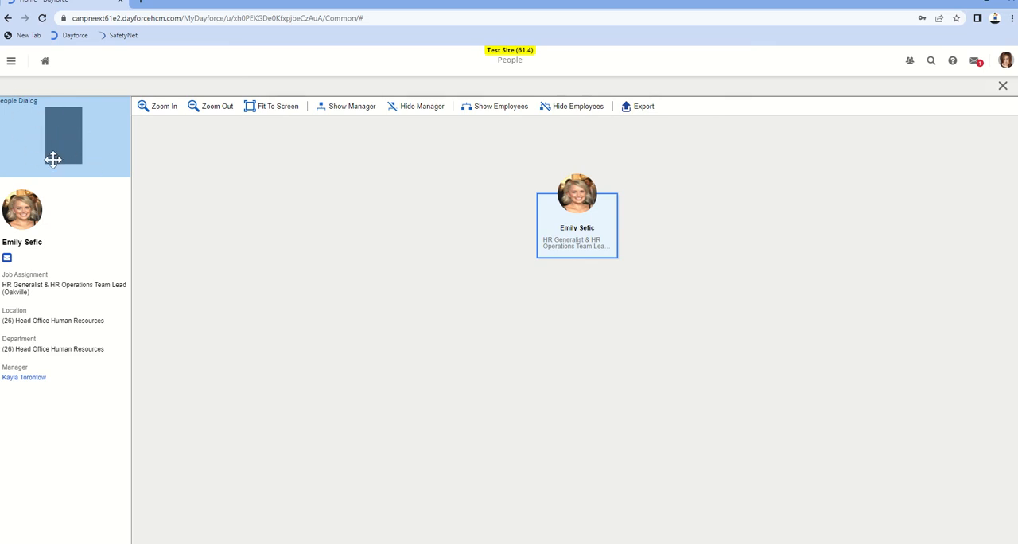
pyautogui.moveTo(64, 214)
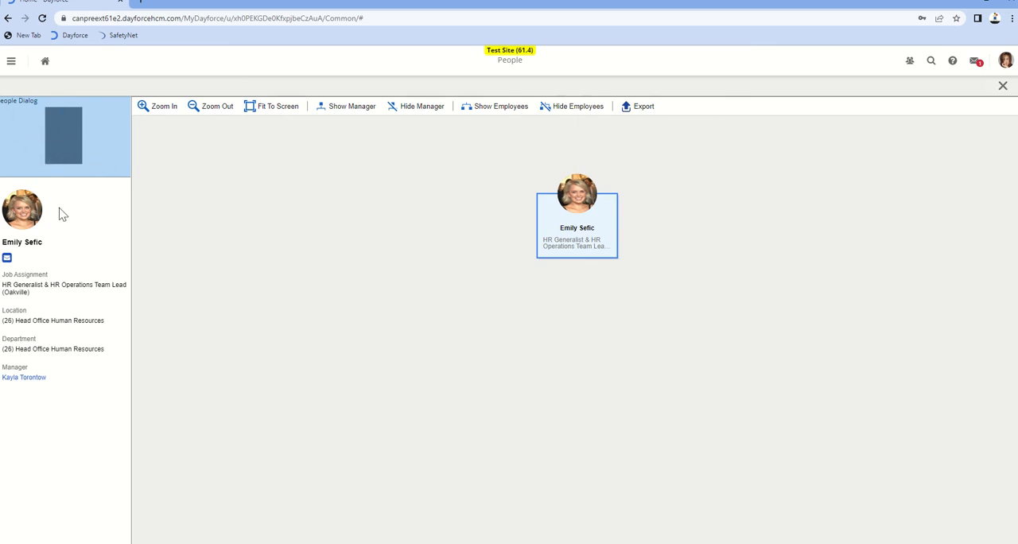
pyautogui.moveTo(612, 223)
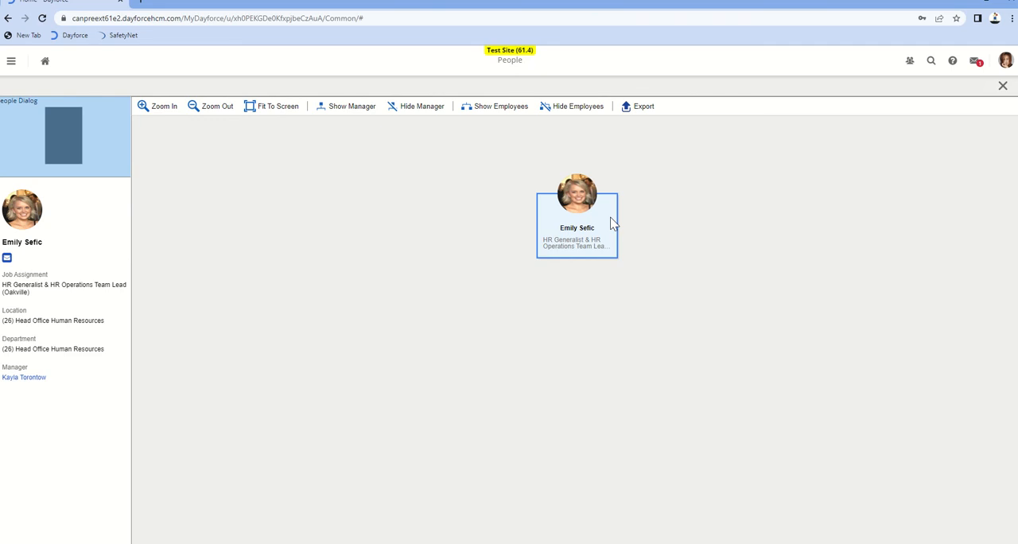
pyautogui.moveTo(569, 102)
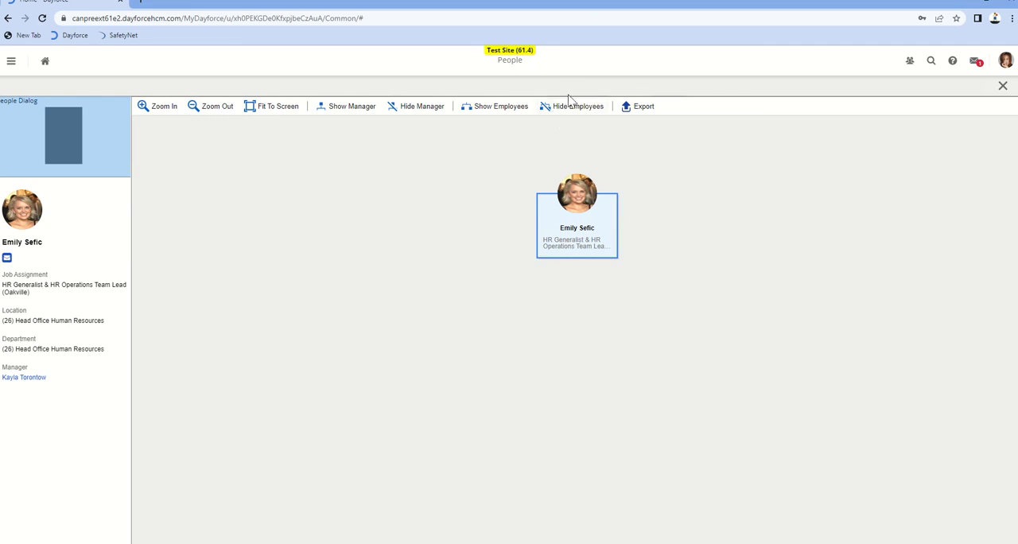
pyautogui.moveTo(345, 110)
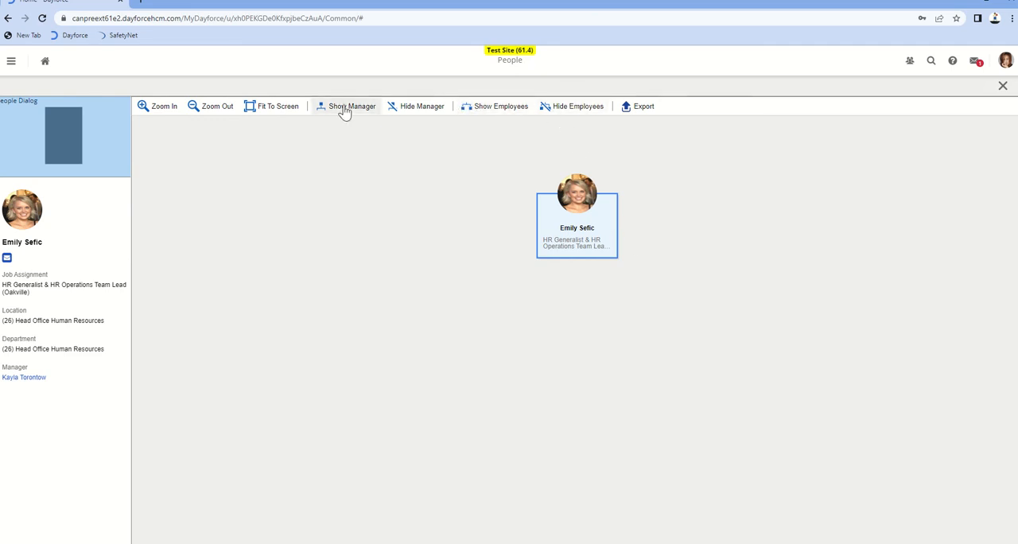
pyautogui.click(350, 105)
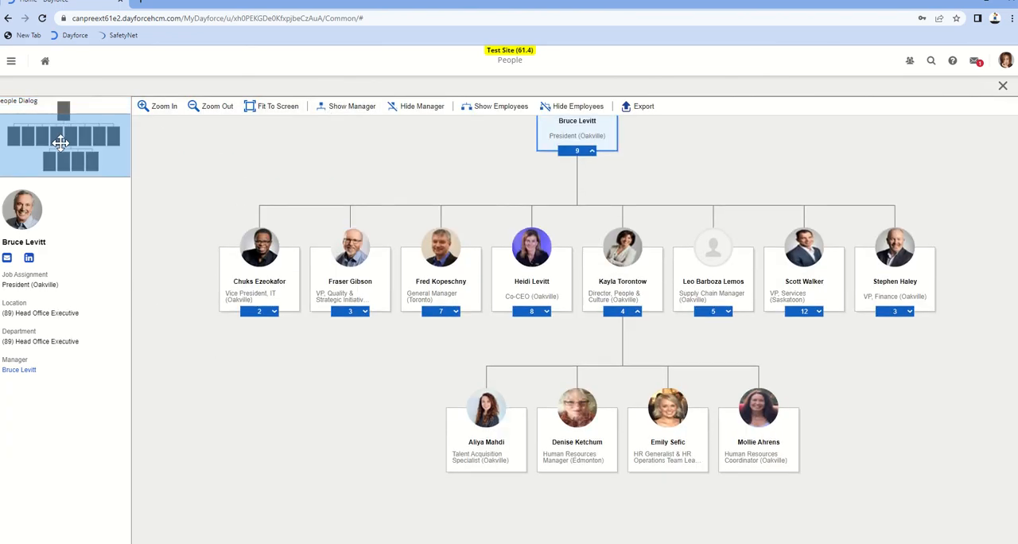
pyautogui.click(277, 105)
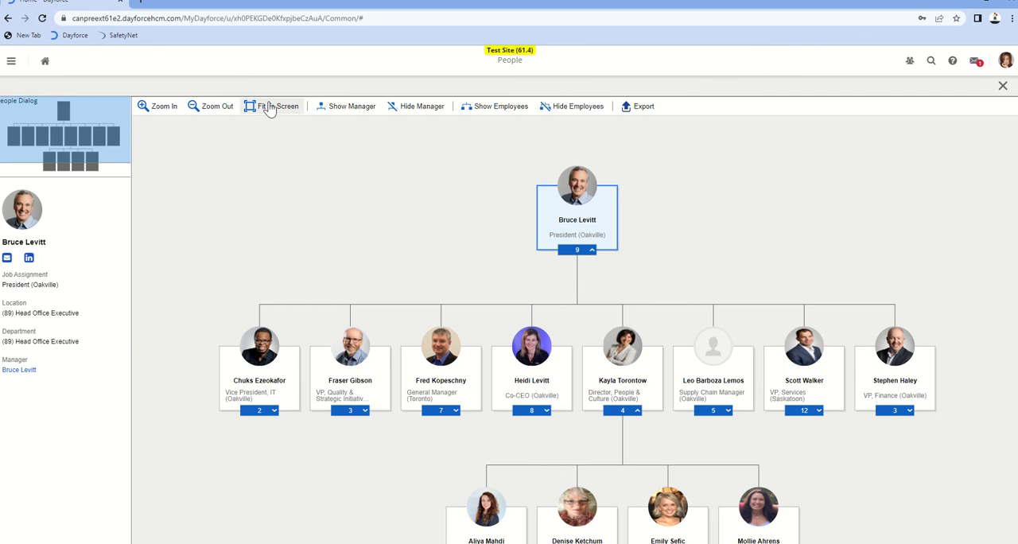
pyautogui.click(277, 105)
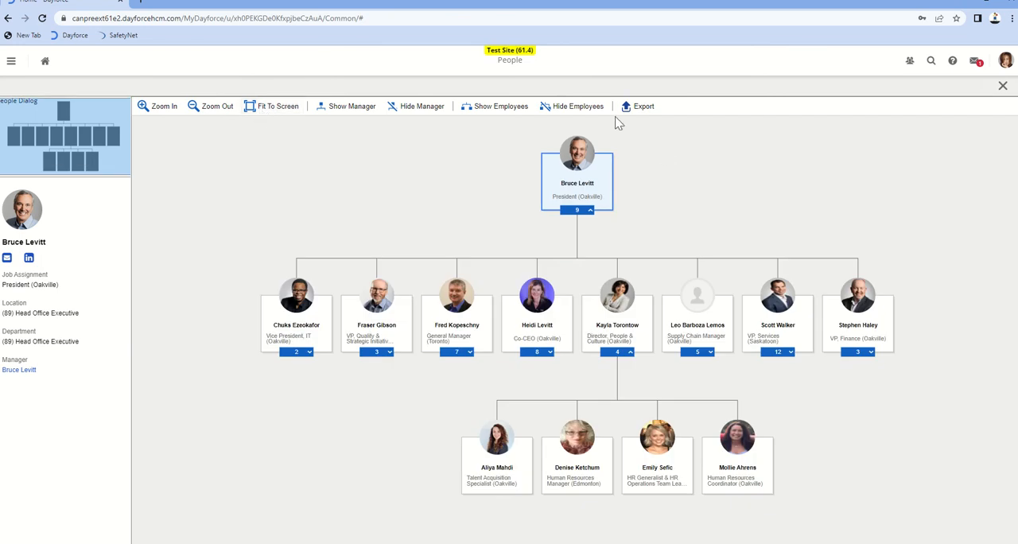
pyautogui.moveTo(889, 362)
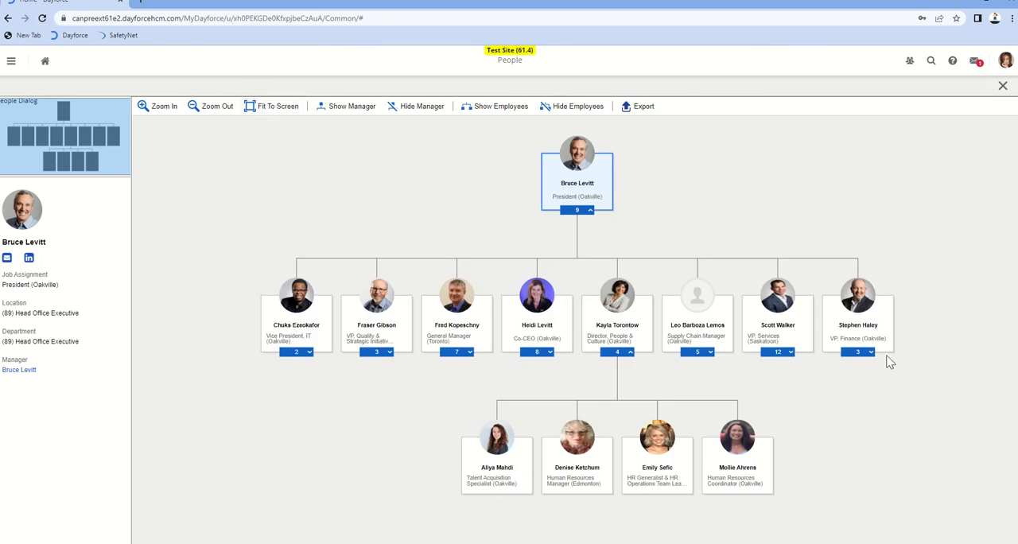
pyautogui.click(295, 306)
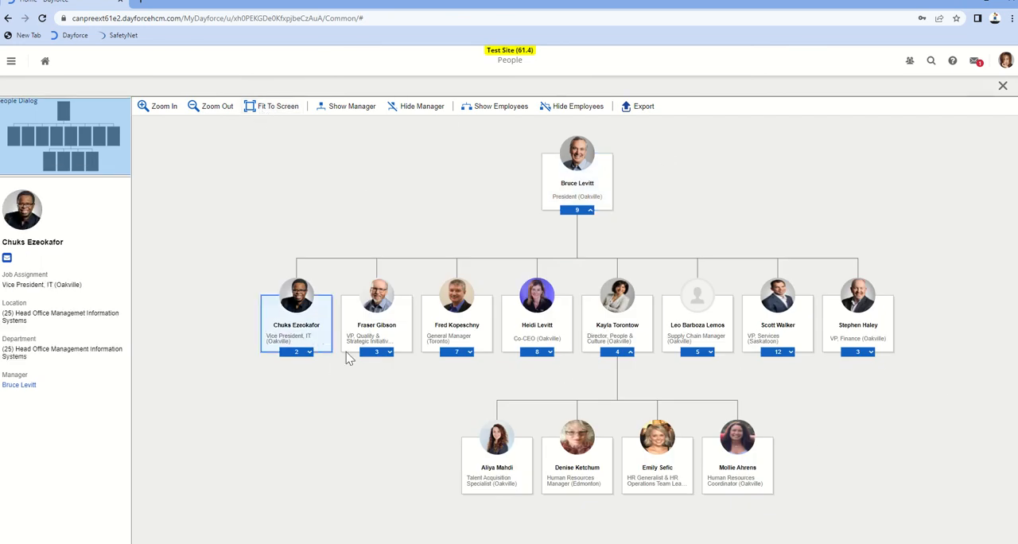